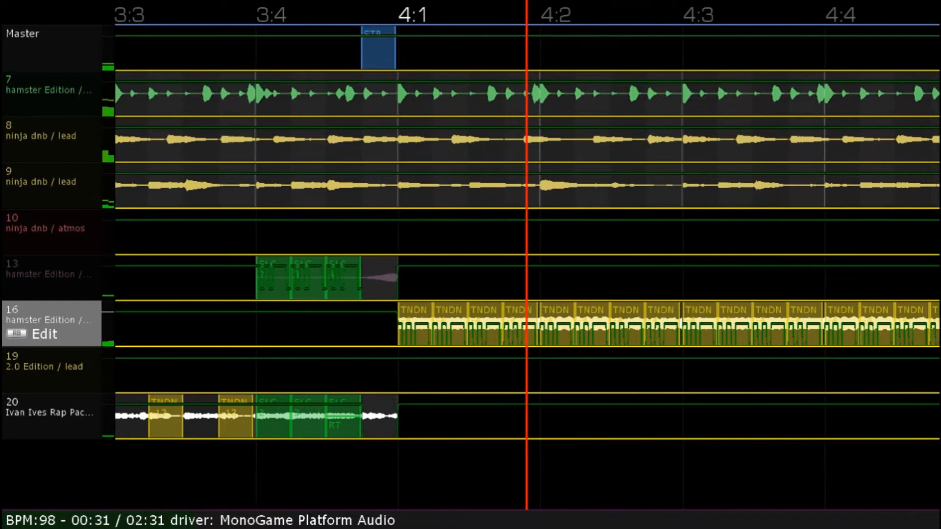
{"action": "scroll", "scroll_direction": "right", "scroll_amount": 3}
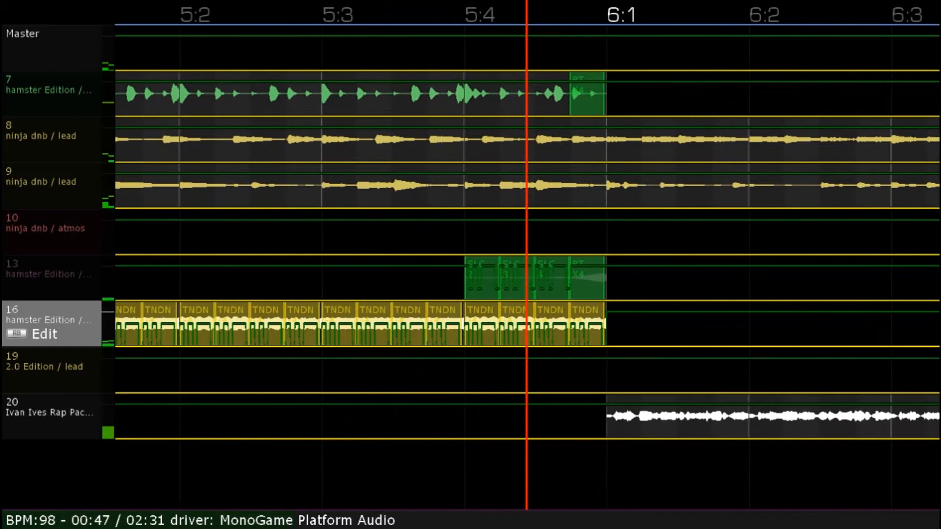
{"action": "scroll", "scroll_direction": "right", "scroll_amount": 3}
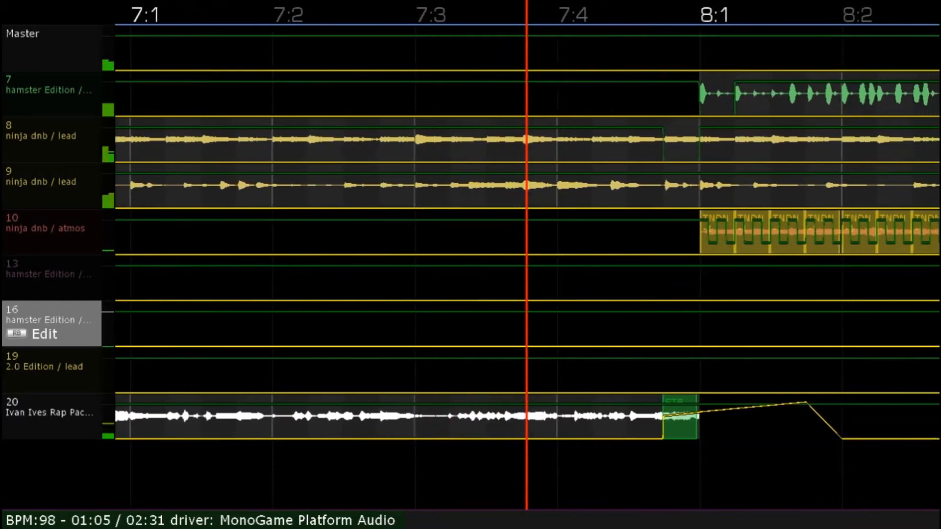
{"action": "scroll", "scroll_direction": "right", "scroll_amount": 3}
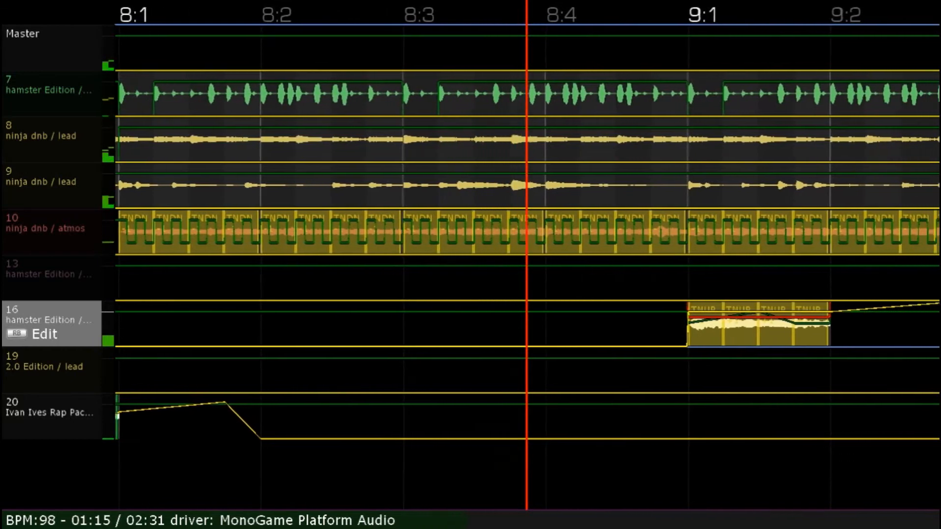
{"action": "scroll", "scroll_direction": "right", "scroll_amount": 3}
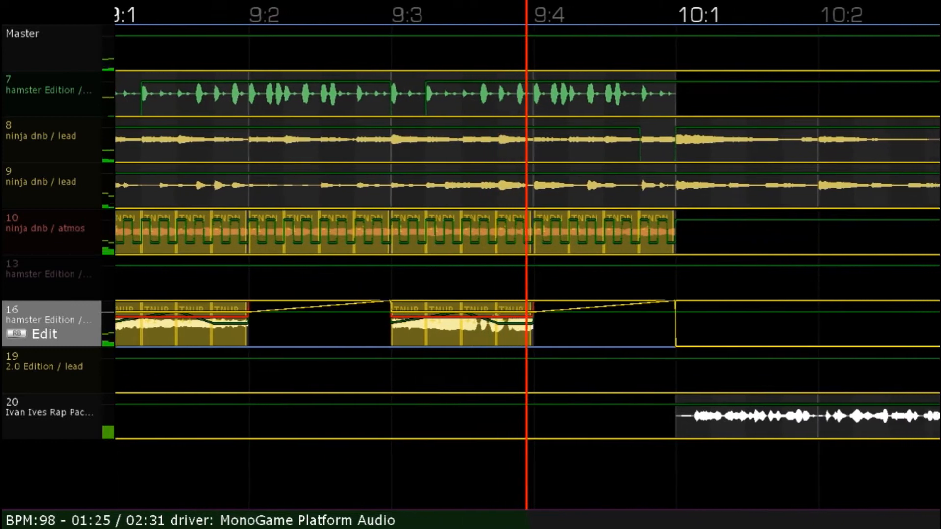
{"action": "scroll", "scroll_direction": "right", "scroll_amount": 3}
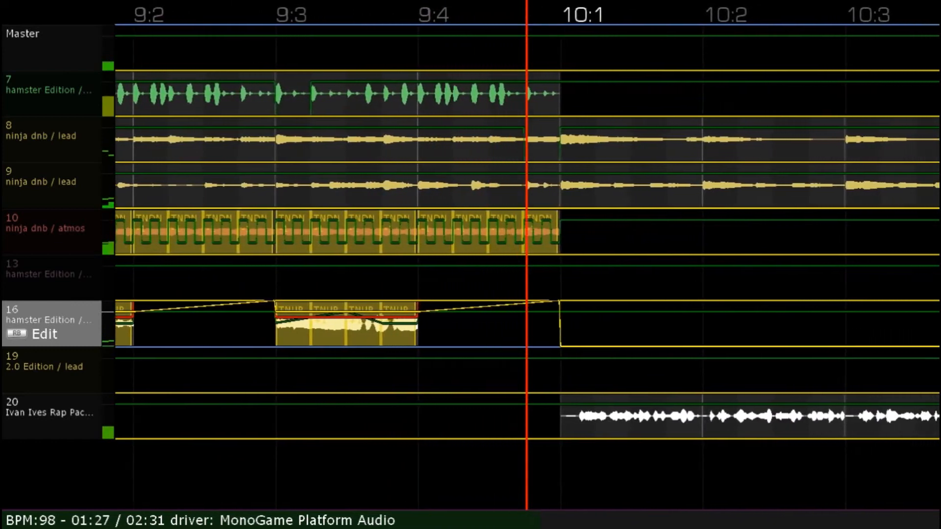
{"action": "scroll", "scroll_direction": "right", "scroll_amount": 3}
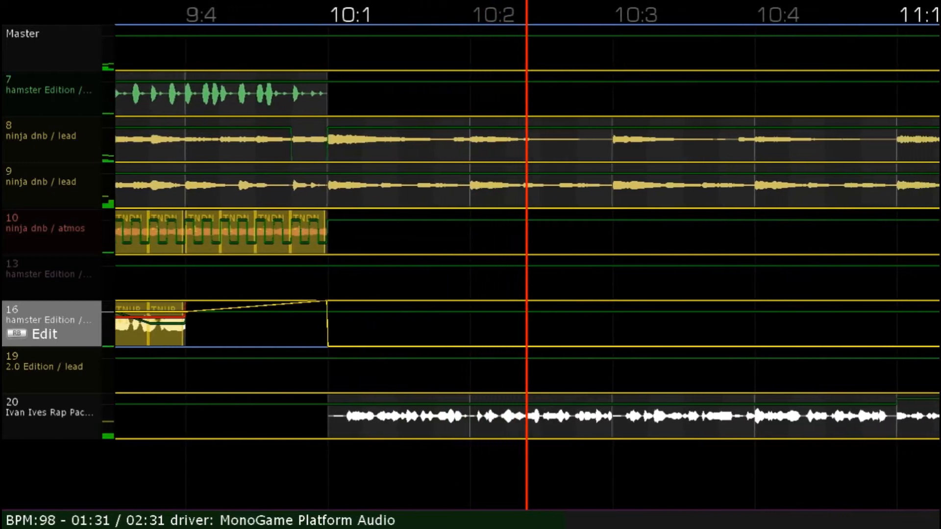
{"action": "scroll", "scroll_direction": "right", "scroll_amount": 3}
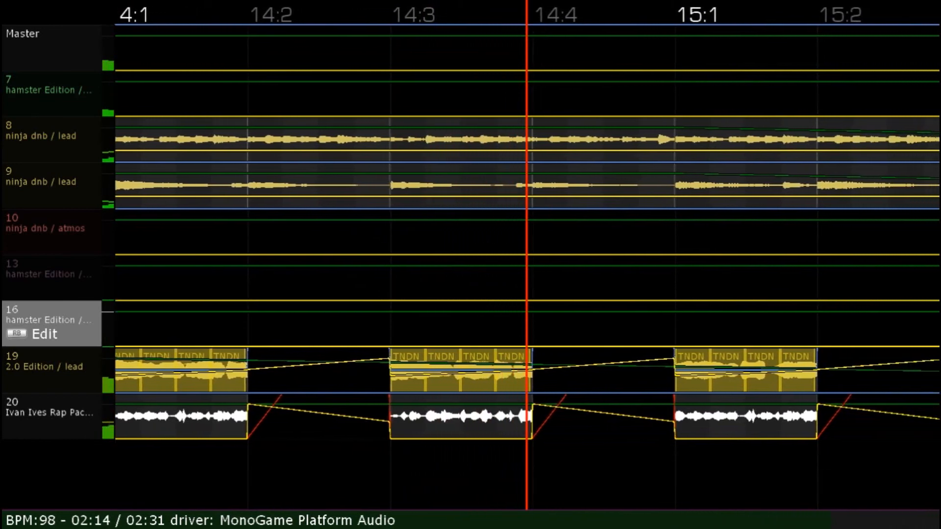
{"action": "scroll", "scroll_direction": "right", "scroll_amount": 3}
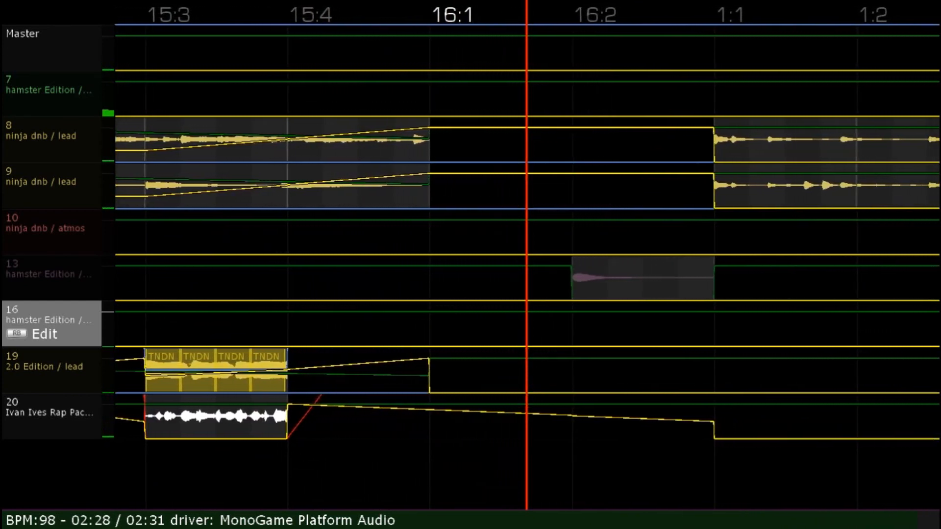
{"action": "scroll", "scroll_direction": "right", "scroll_amount": 3}
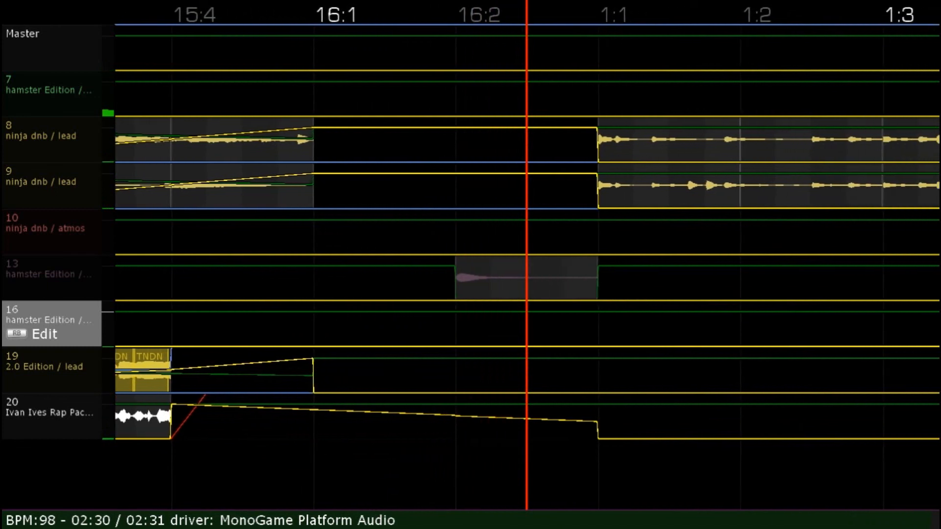